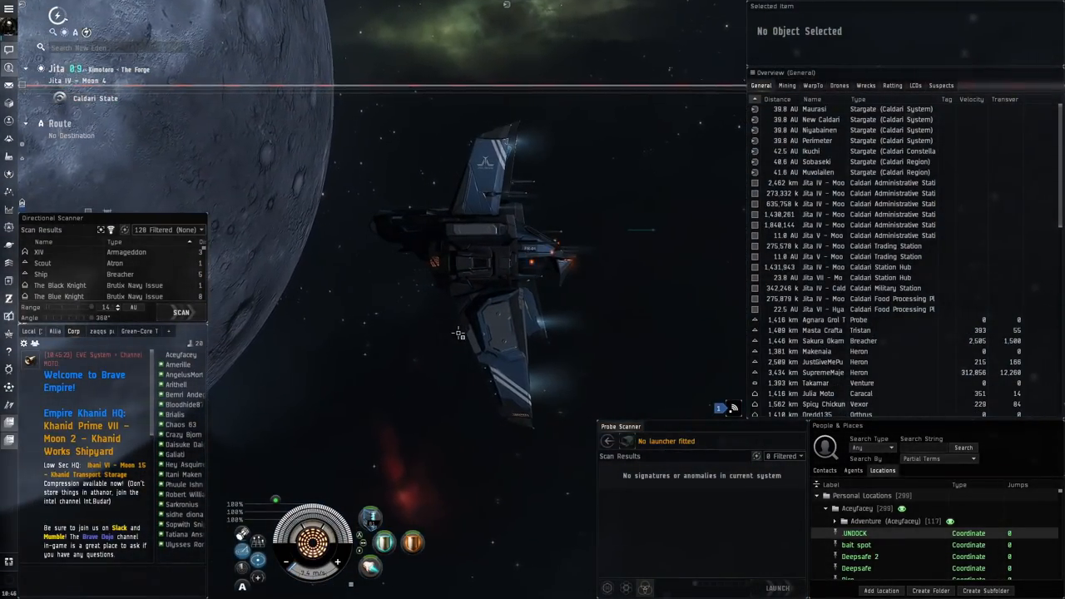
Bring up The Agency window from the Neocom while sitting in Jita.
left_click(817, 161)
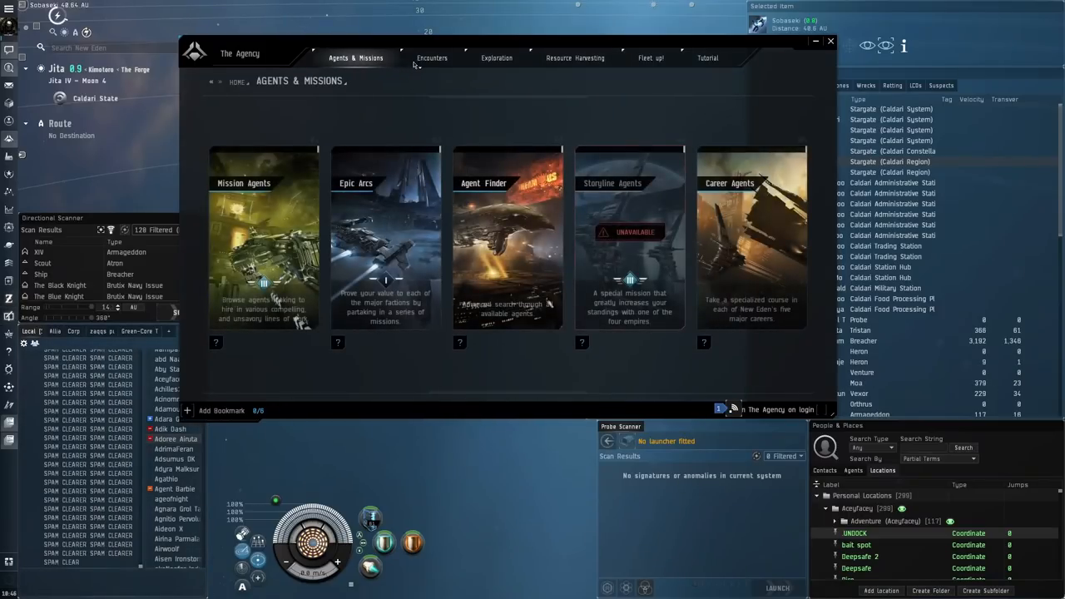
Show Exploration's Combat Anomalies list filtered to High Sec systems by distance.
left_click(432, 56)
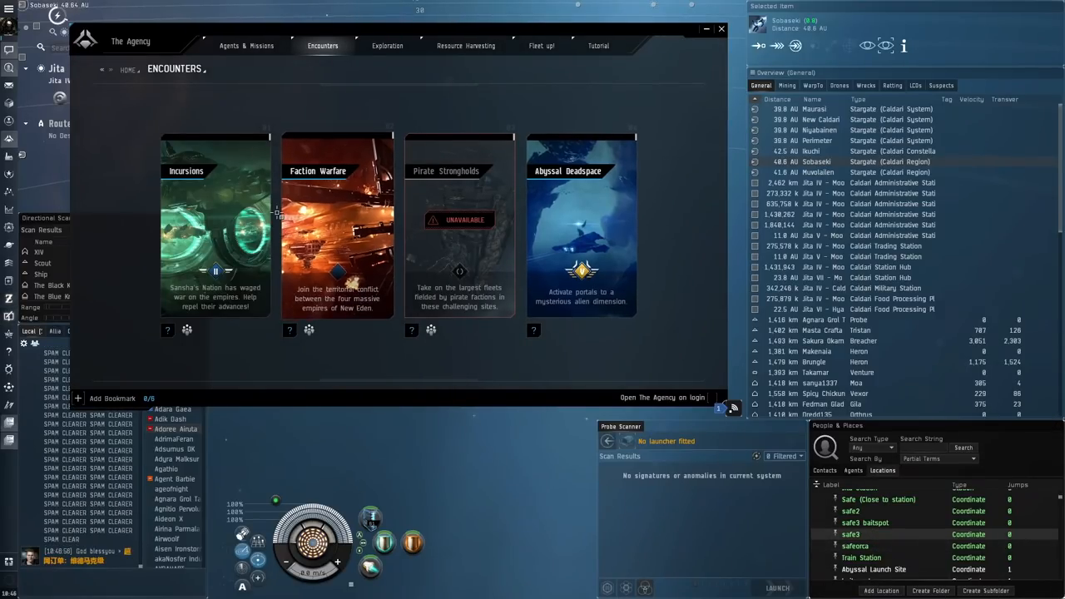
left_click(386, 46)
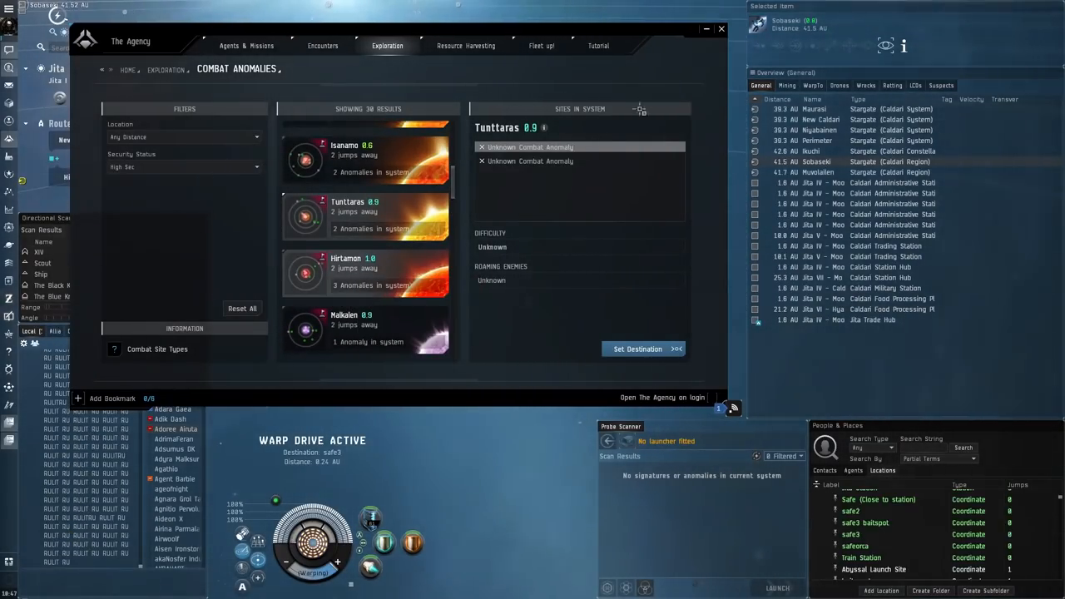
Set a route to the chosen anomaly system and travel to Hirtamon.
left_click(721, 30)
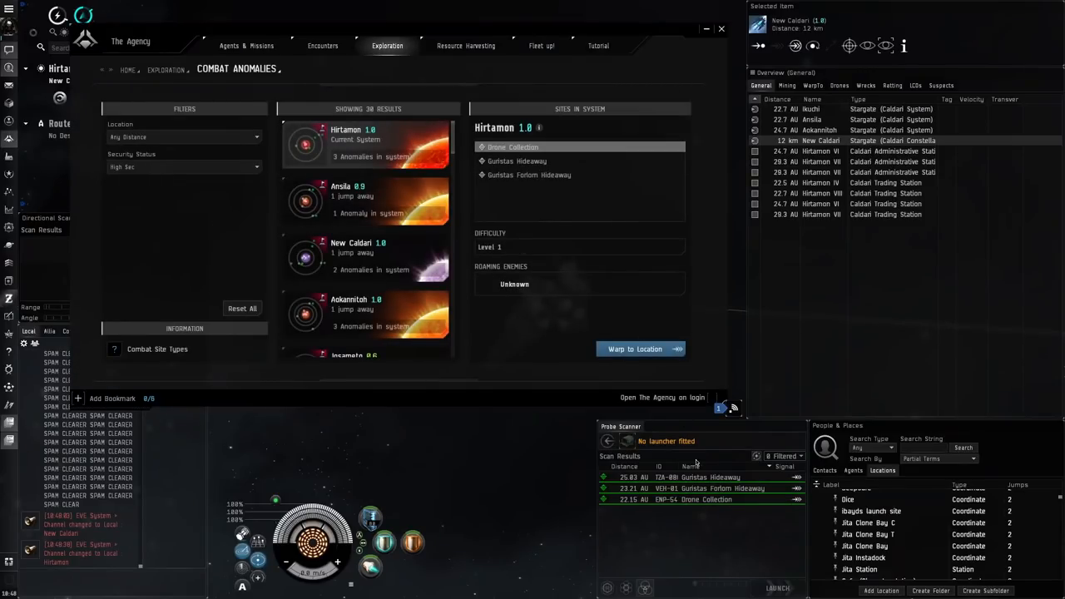
Compare Aokannitoh and Hykkota anomalies, then make Hykkota the destination.
left_click(366, 256)
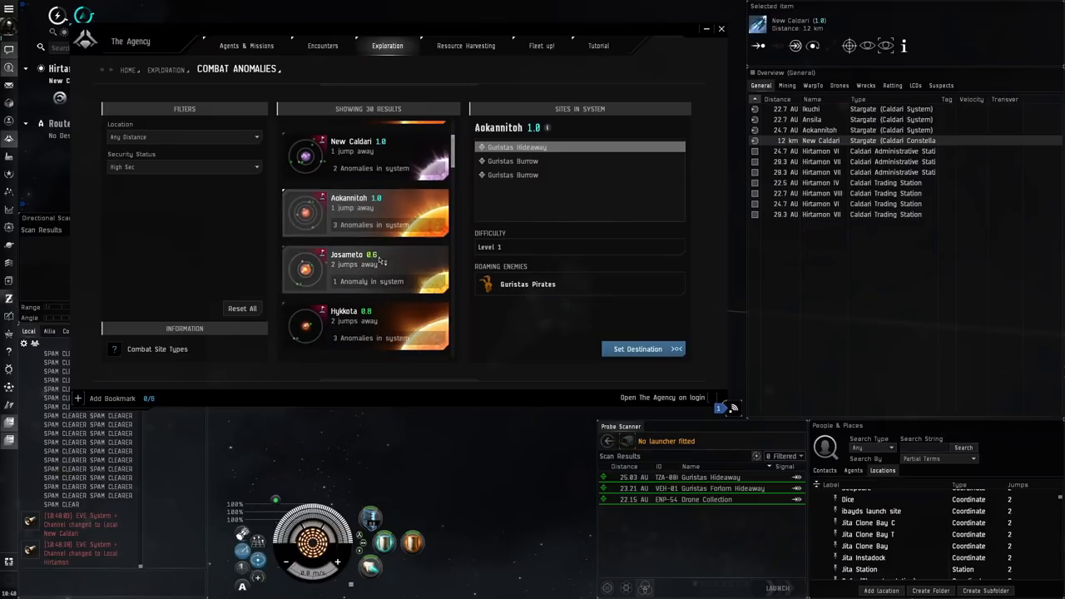
left_click(358, 283)
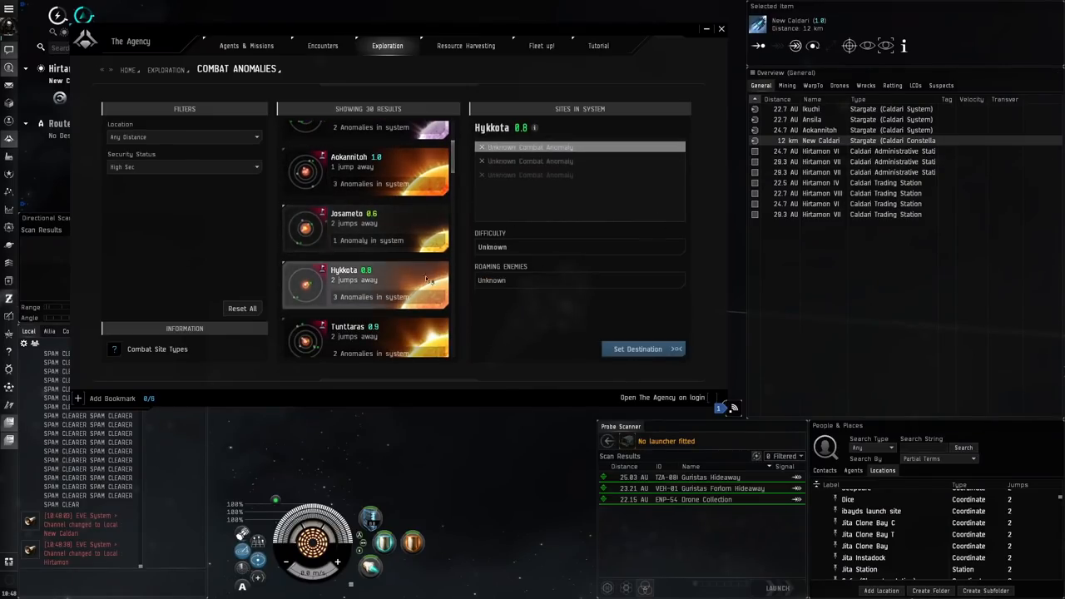
left_click(639, 349)
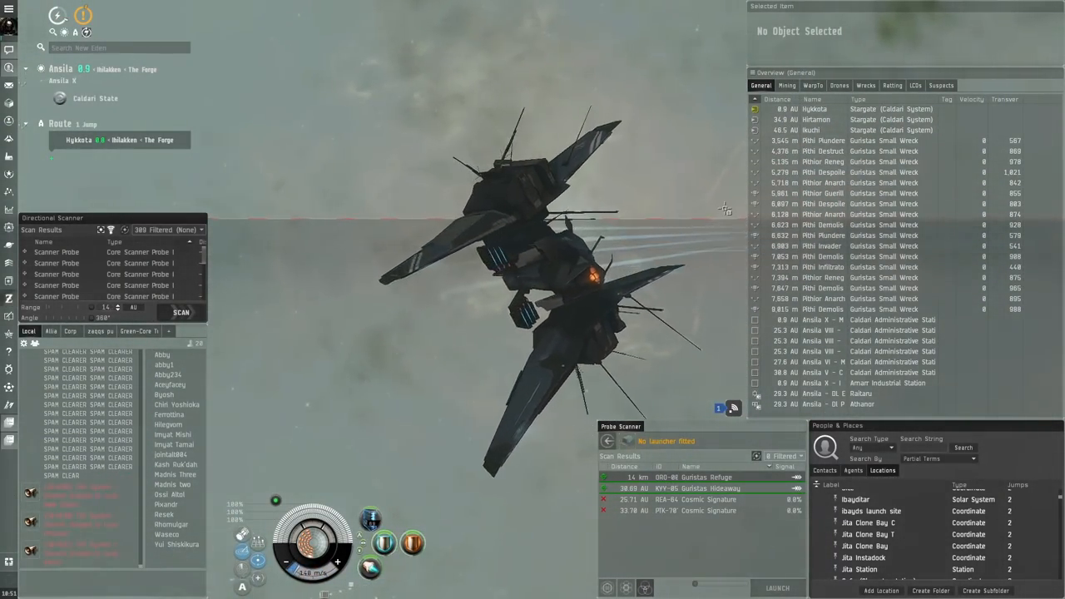
Show the star map of systems around Hykkota with recent pilot activity.
left_click(815, 110)
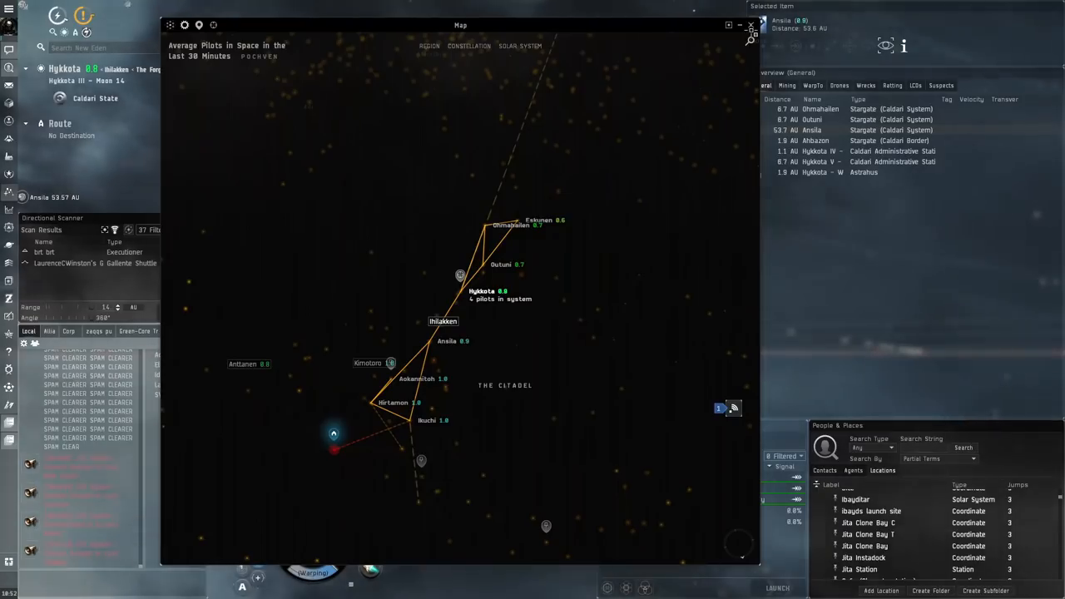
Select Outuni with its four Guristas anomalies and start warping to its gate.
left_click(748, 25)
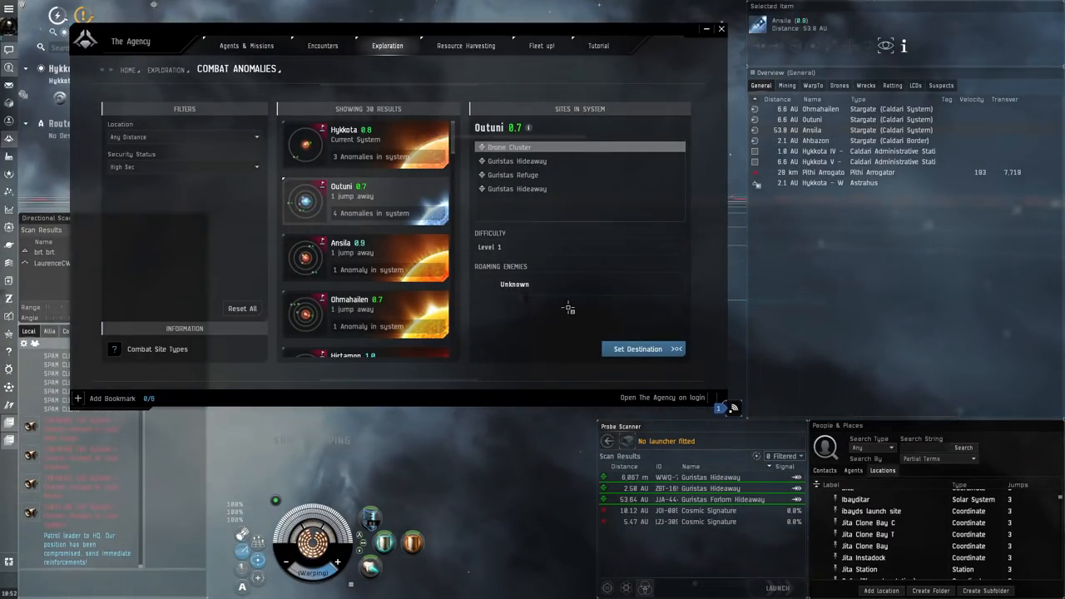
left_click(639, 350)
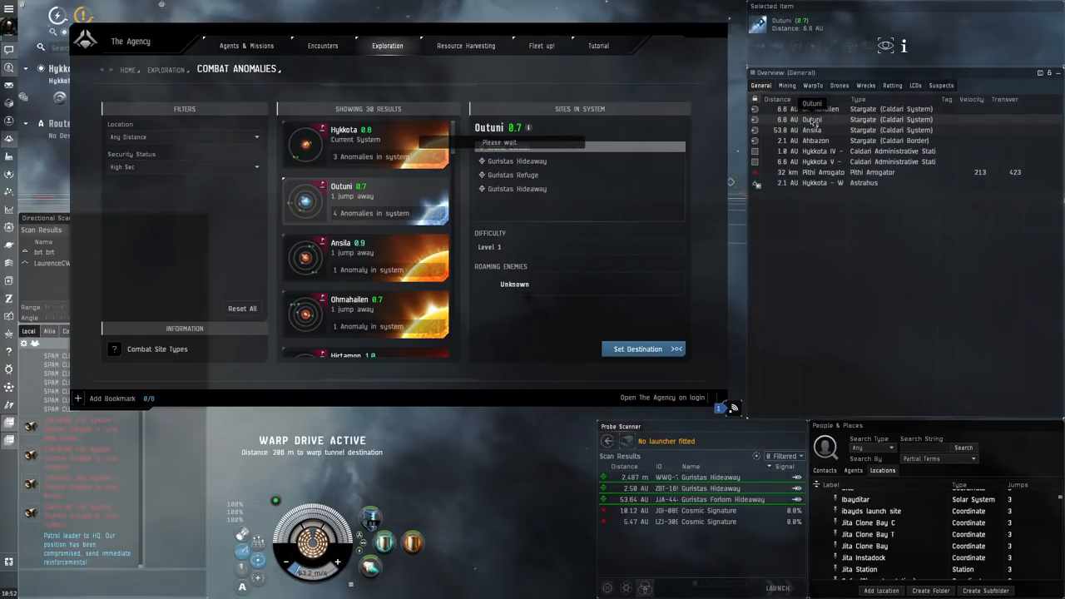
left_click(642, 349)
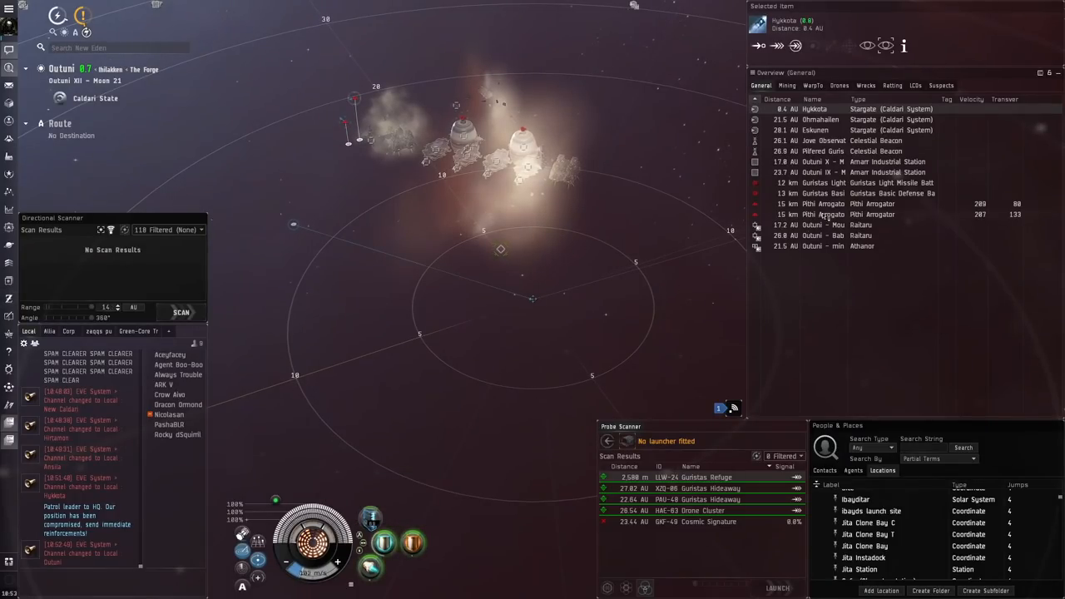
Warp to the Guristas Refuge in Outuni from the Probe Scanner results.
left_click(823, 213)
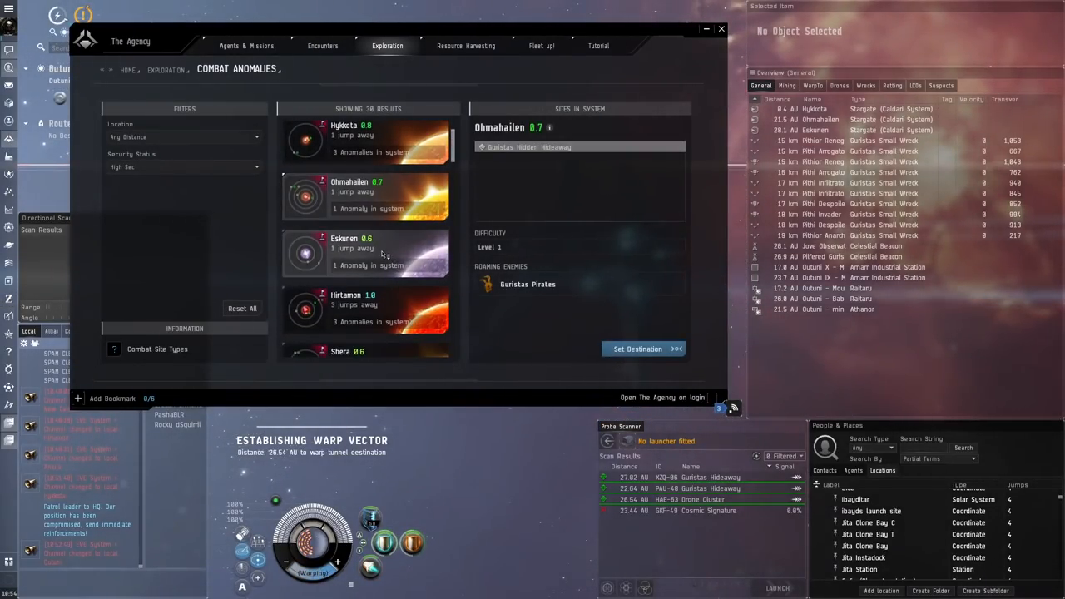
Make Eskunen with its level 2 Guristas Den the destination and close the anomaly finder.
left_click(366, 250)
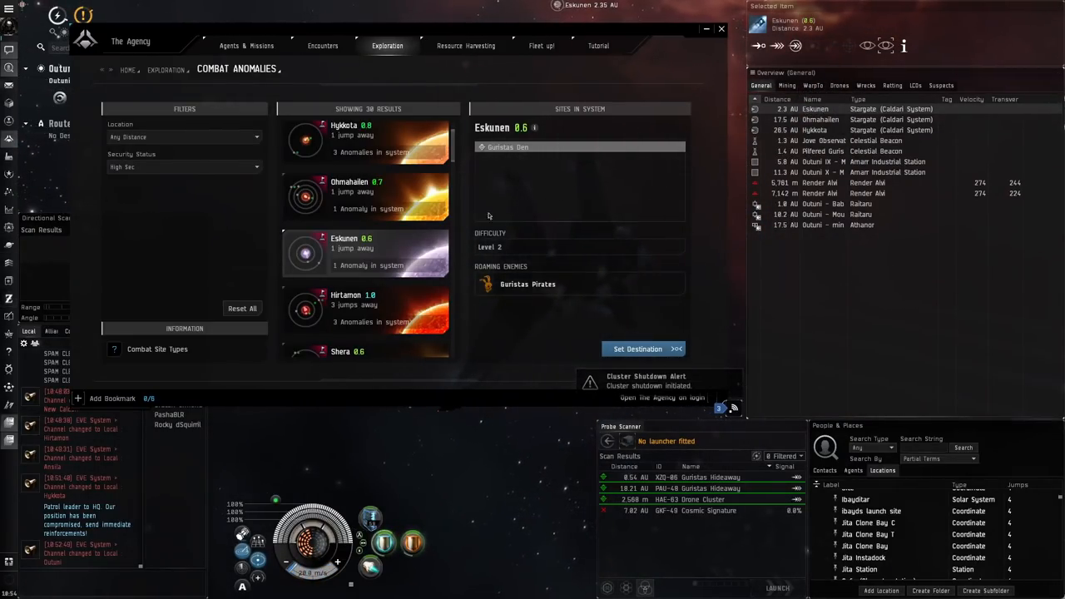
left_click(638, 349)
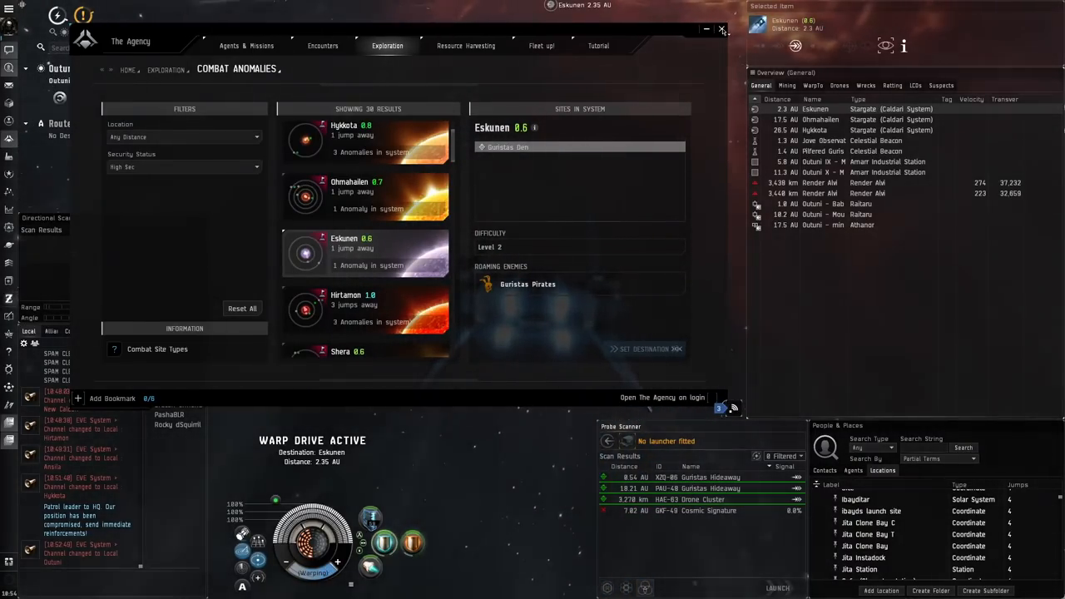
left_click(720, 30)
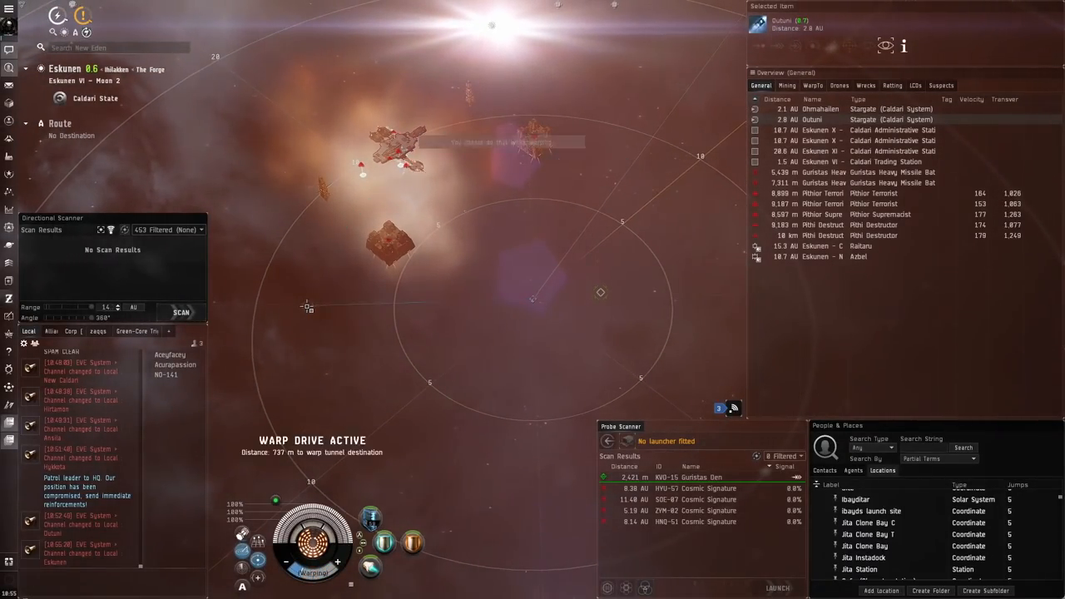
Warp to the Guristas Den in Eskunen from the Probe Scanner.
left_click(822, 203)
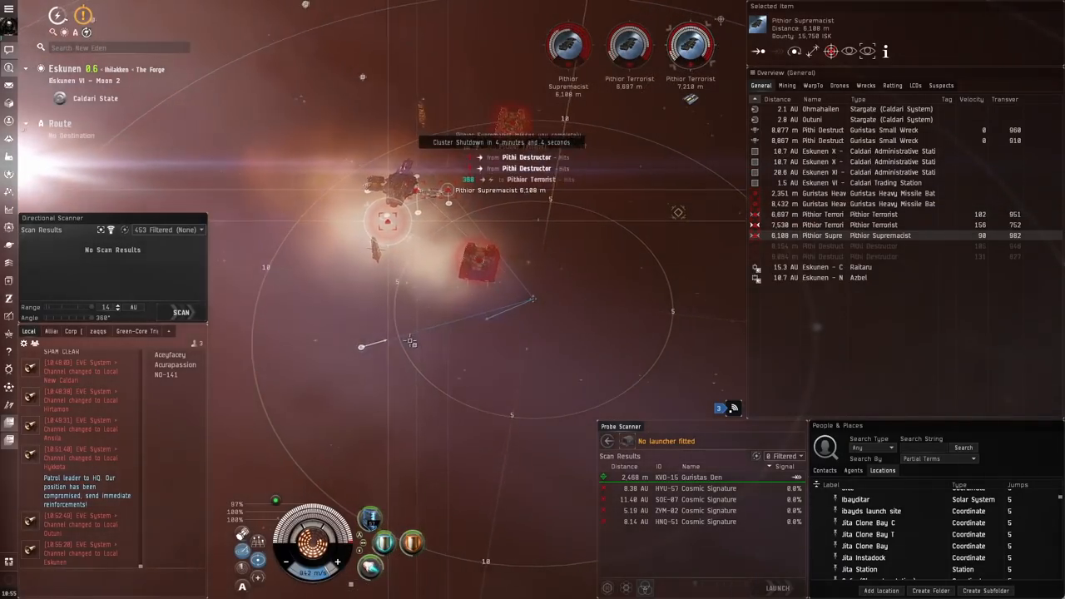
Lock and destroy the Pithior frigates, leaving only wrecks at the Den.
left_click(890, 193)
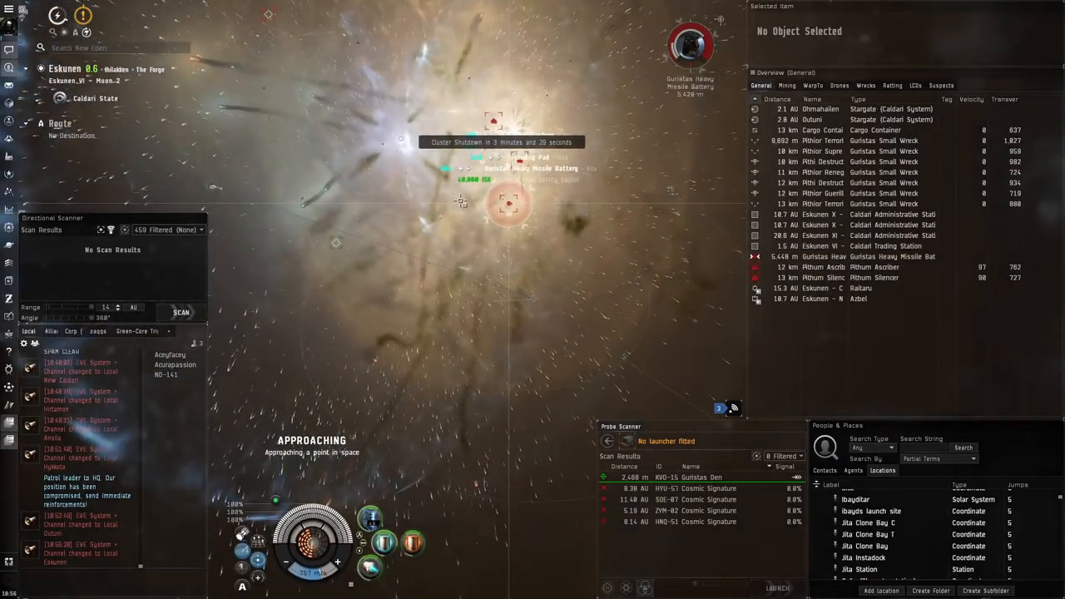
Lock the newly arrived Pithum and Pithior rats from the overview as targets.
left_click(874, 276)
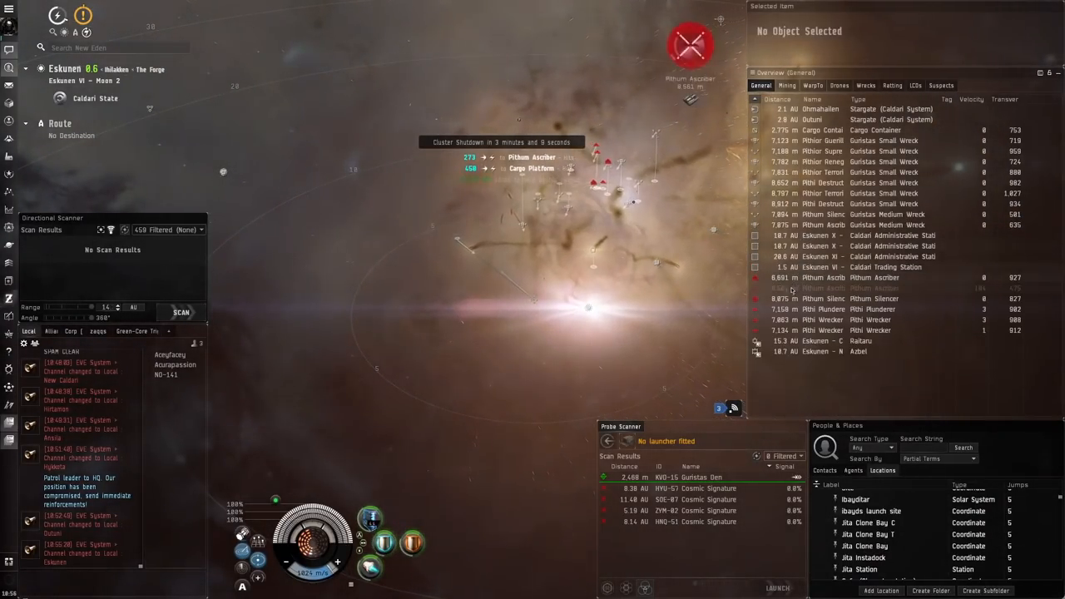
left_click(874, 299)
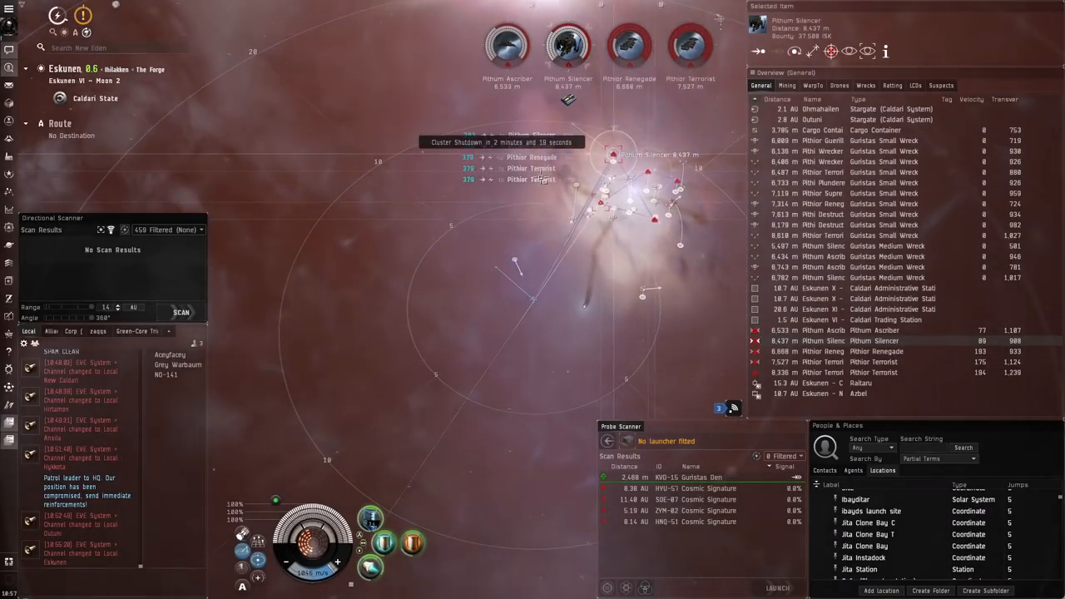
left_click(180, 313)
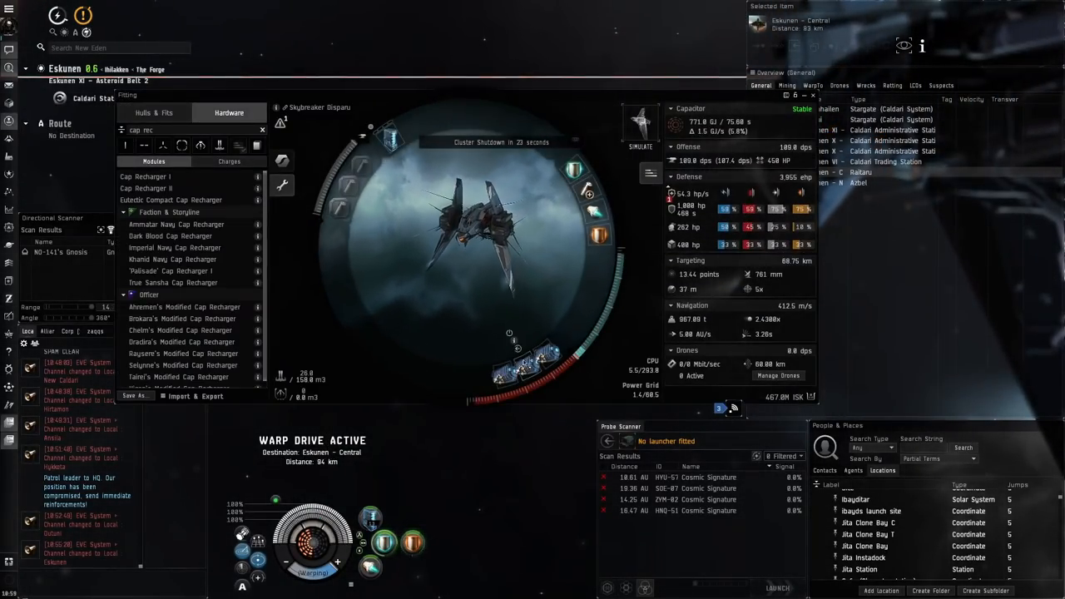
Bring up the context menu of actions for your own ship during warp.
right_click(474, 217)
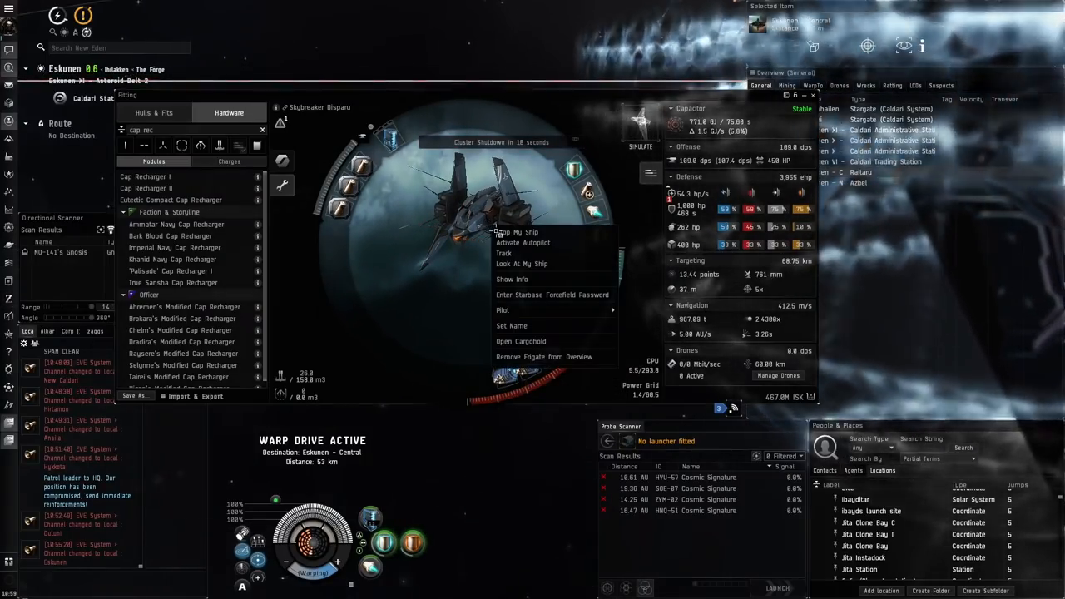